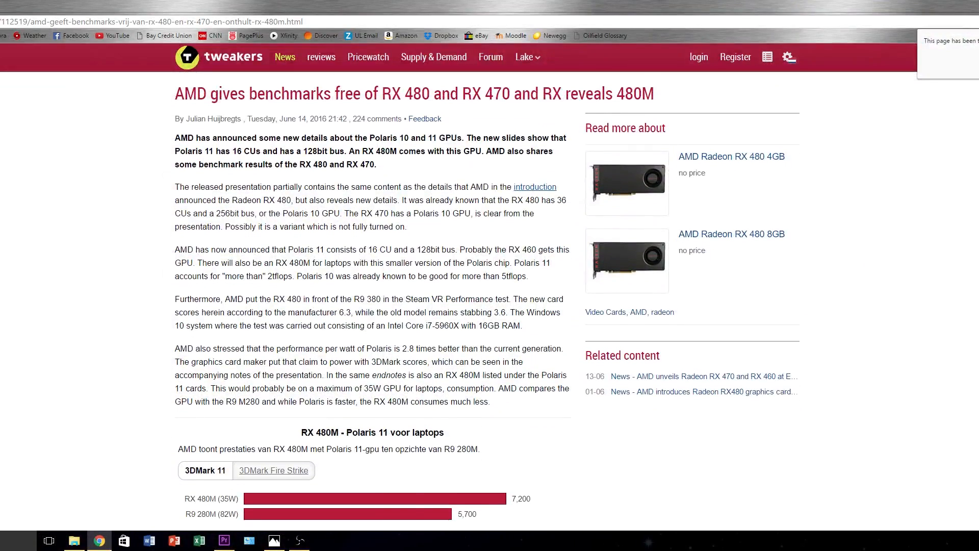
pyautogui.scroll(-3)
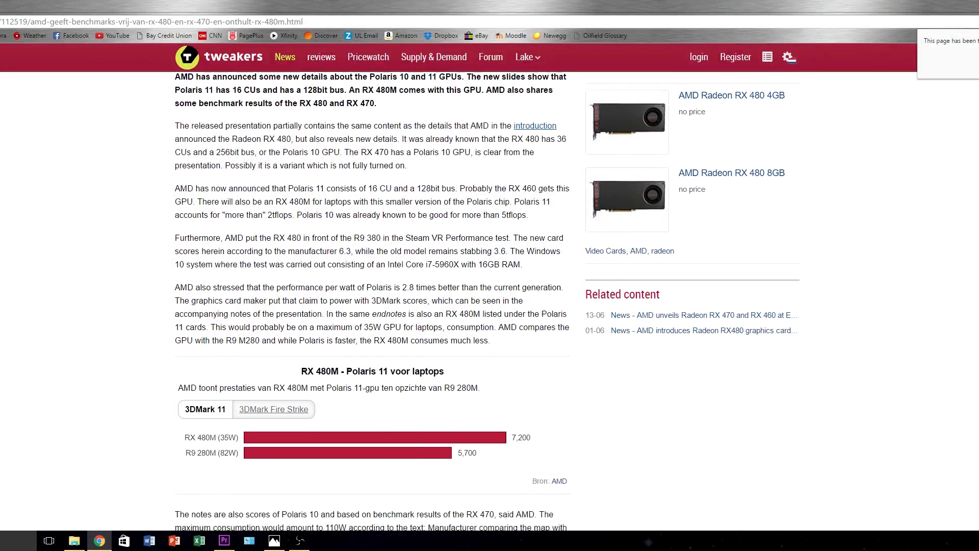
pyautogui.scroll(-3)
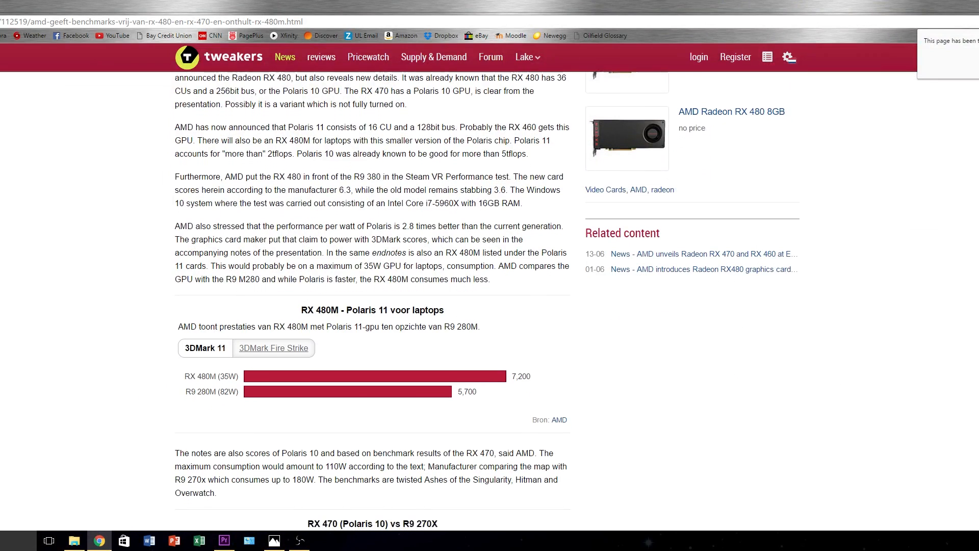
pyautogui.scroll(-3)
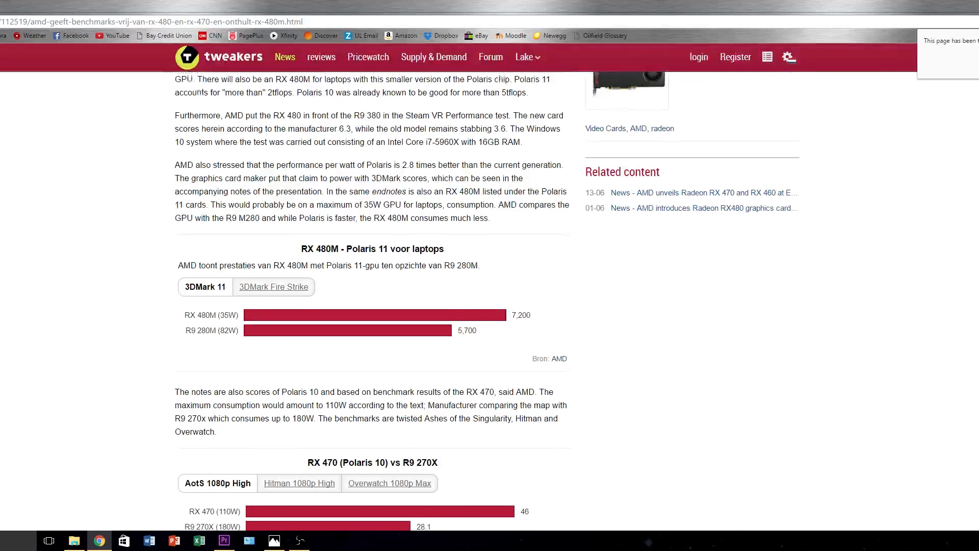
pyautogui.scroll(-3)
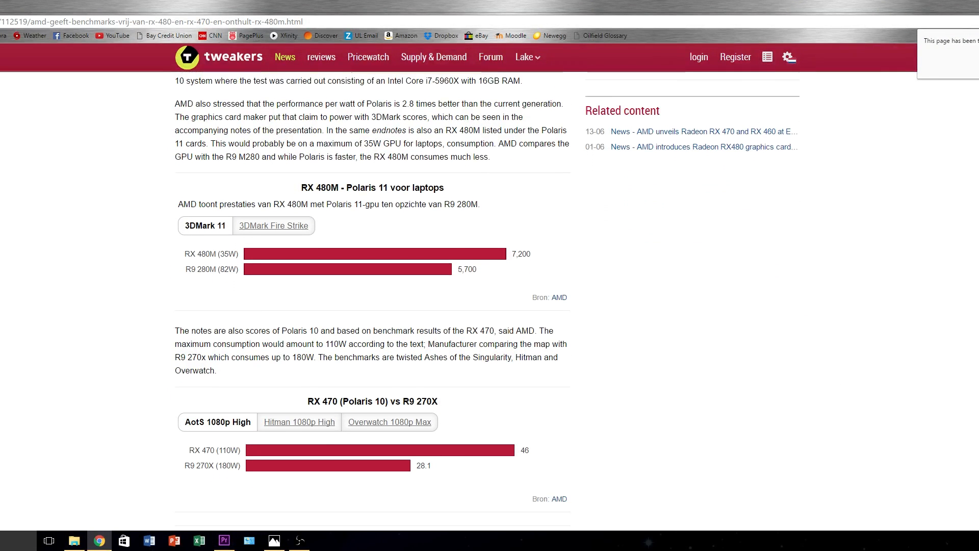